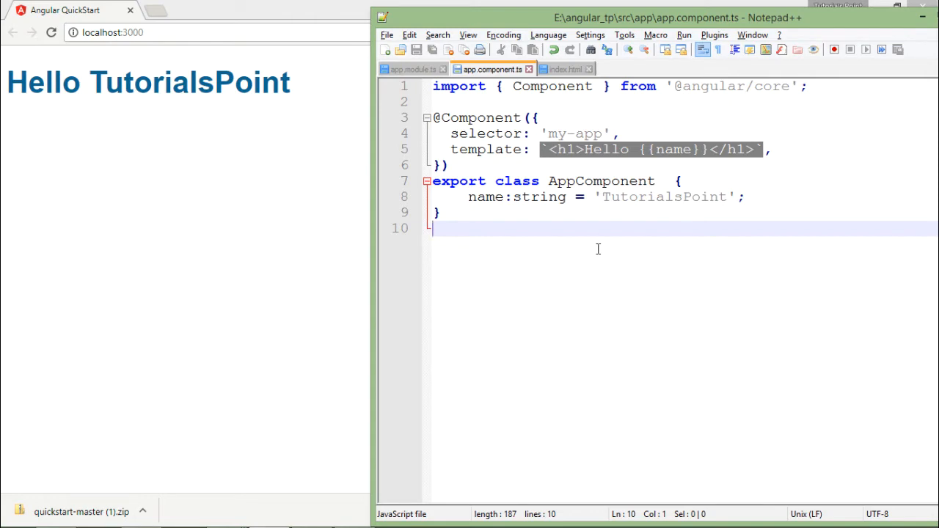
pyautogui.moveTo(493, 166)
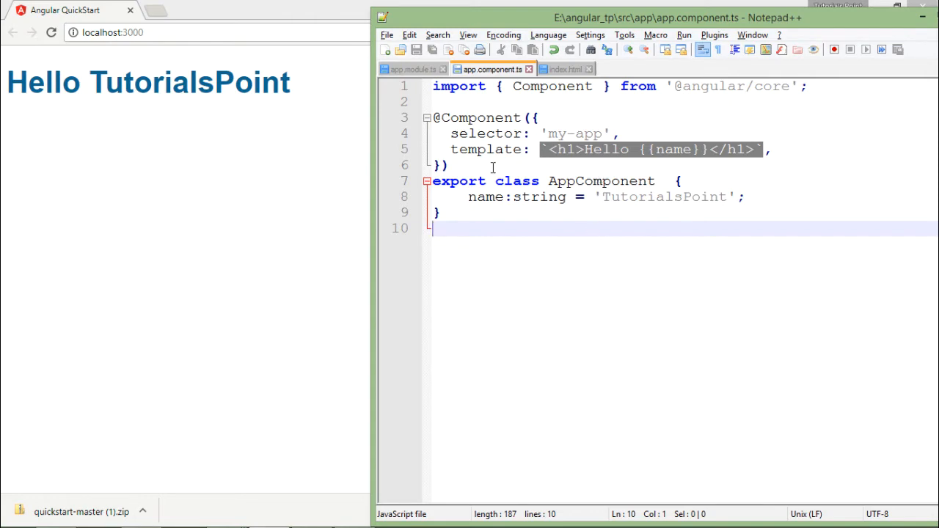
# Swap the template's backticks for single quotes and change name to 'Tutorials Point'
pyautogui.doubleClick(479, 117)
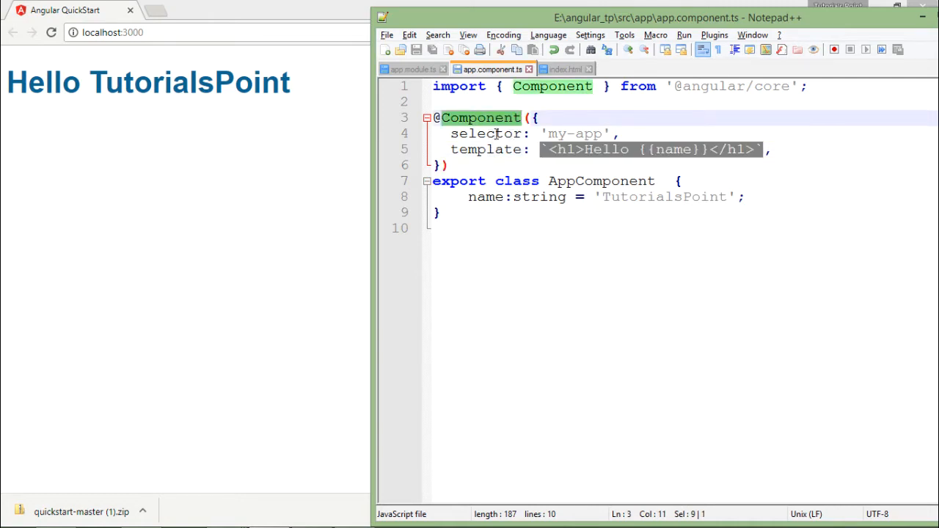
pyautogui.click(450, 165)
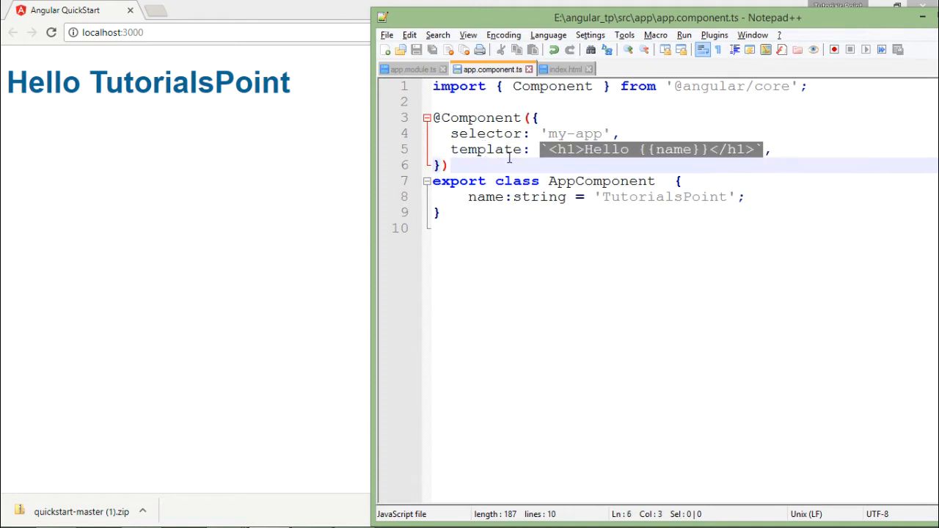
pyautogui.click(546, 150)
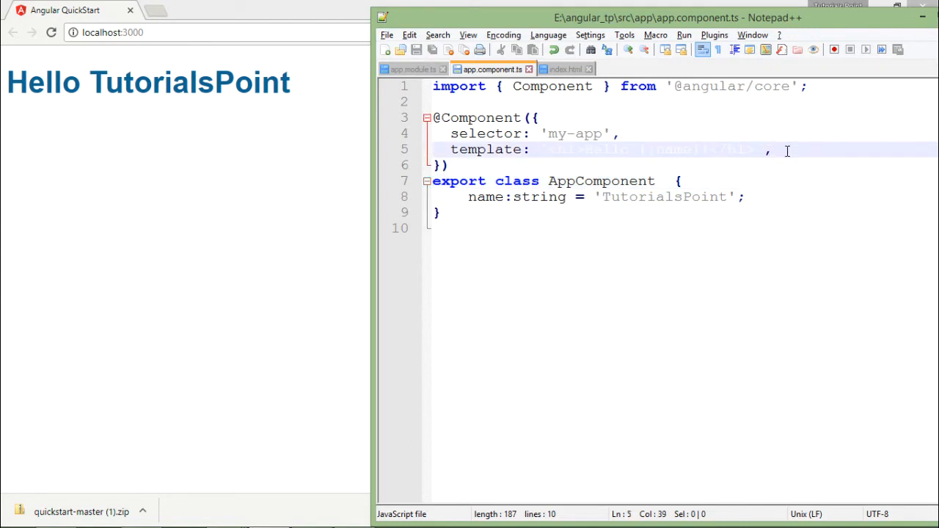
pyautogui.write('~')
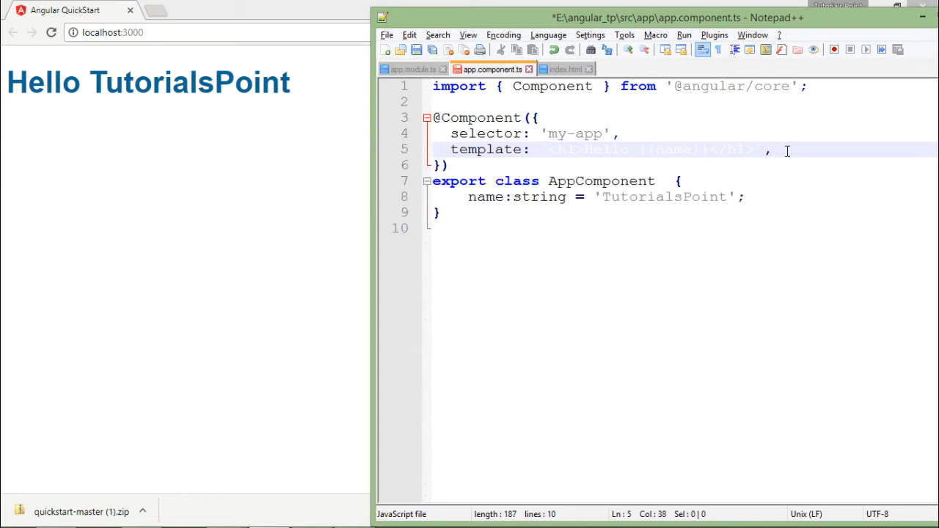
pyautogui.moveTo(771, 150); pyautogui.dragTo(451, 212)
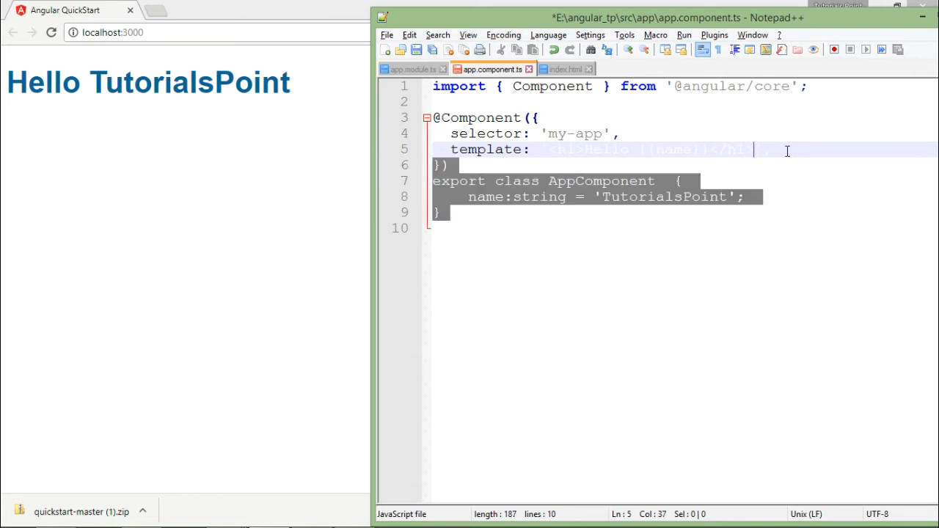
pyautogui.click(541, 149)
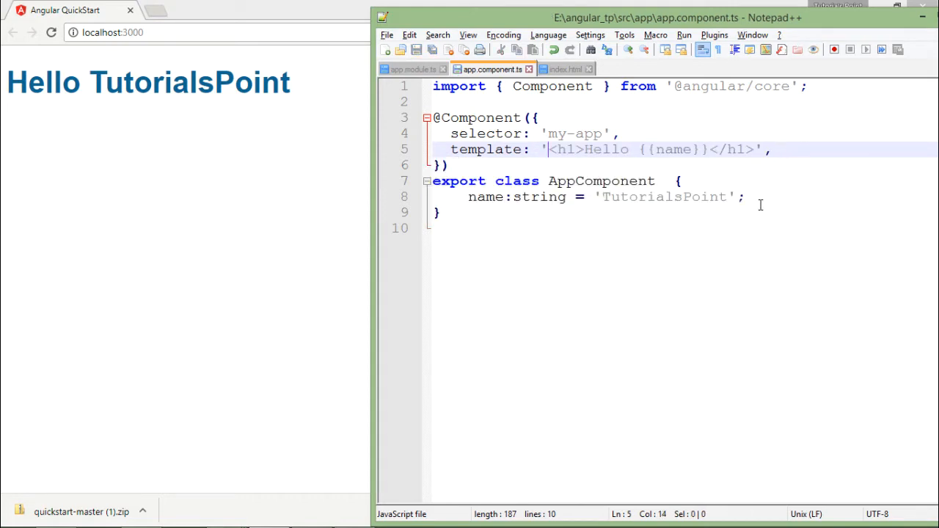
pyautogui.moveTo(561, 150)
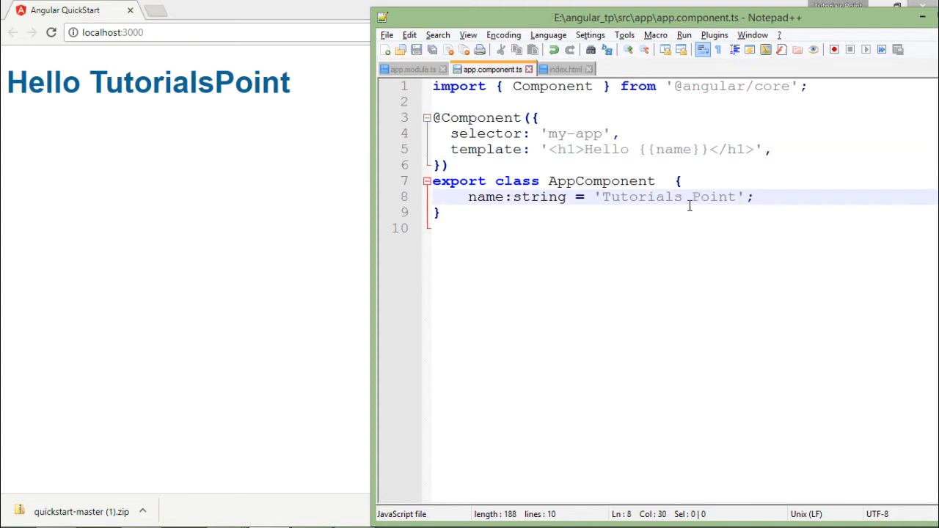
# Reload localhost:3000 to see Hello Tutorials Point, then return to the template line
pyautogui.click(51, 31)
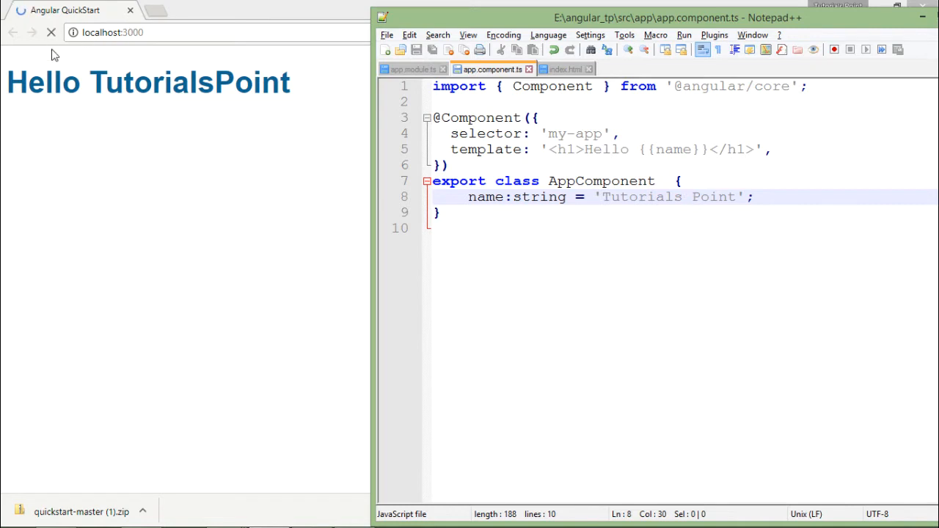
pyautogui.click(51, 32)
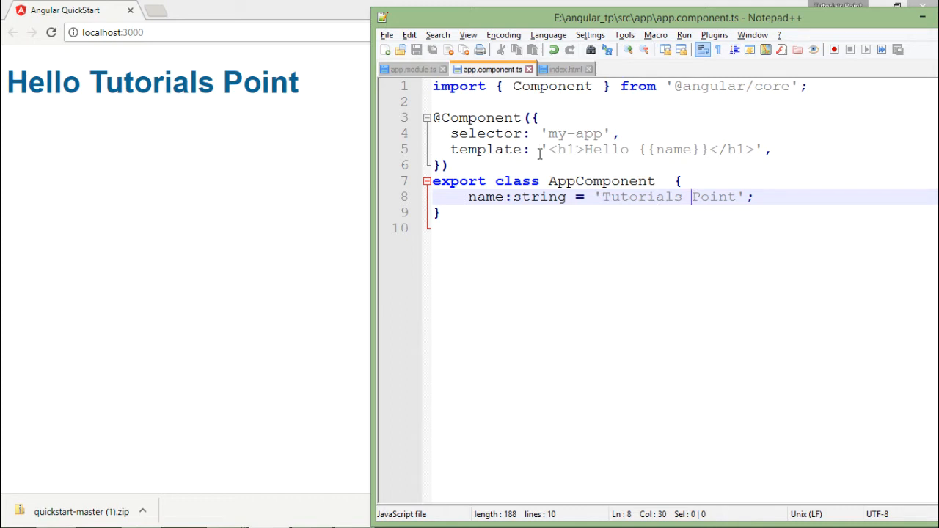
pyautogui.click(546, 149)
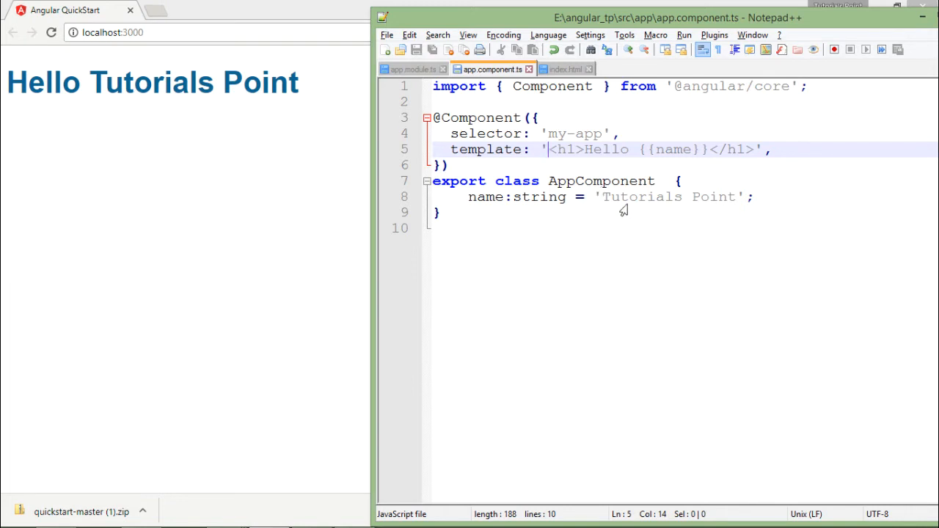
pyautogui.click(582, 150)
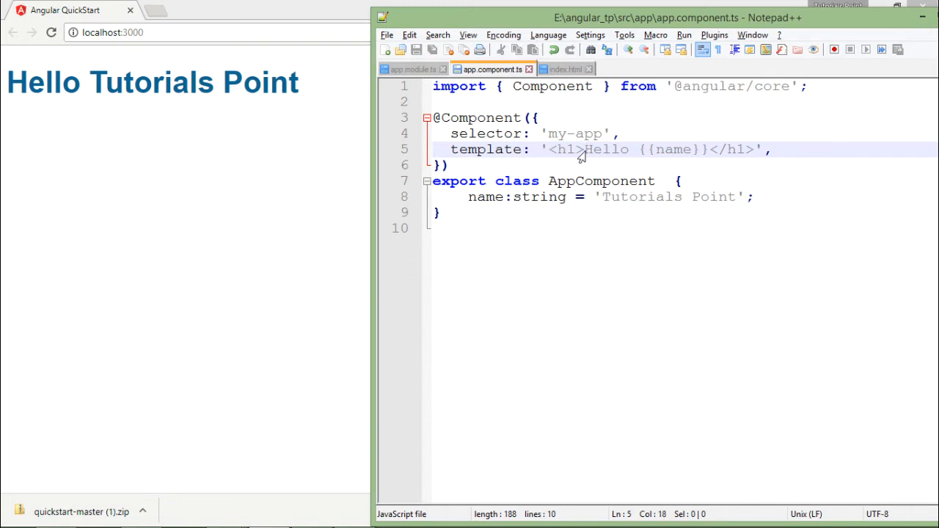
# Break the template after <h1> and before </h1>, save, and bring Chrome forward
pyautogui.press('Enter')
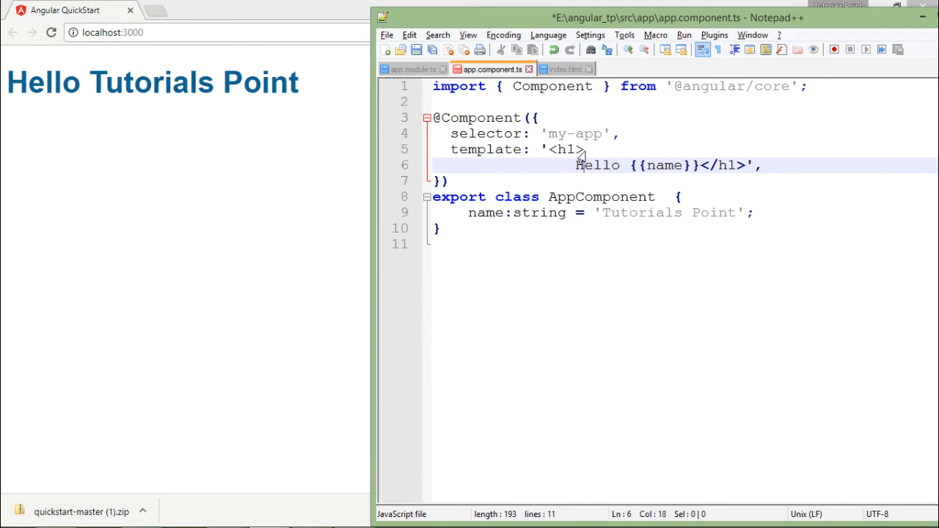
pyautogui.press('Enter')
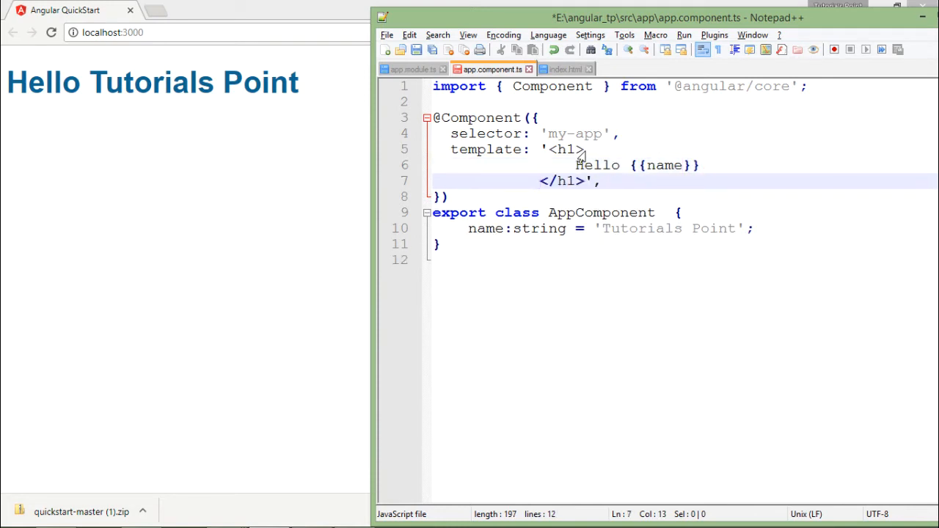
pyautogui.press('ctrl+s')
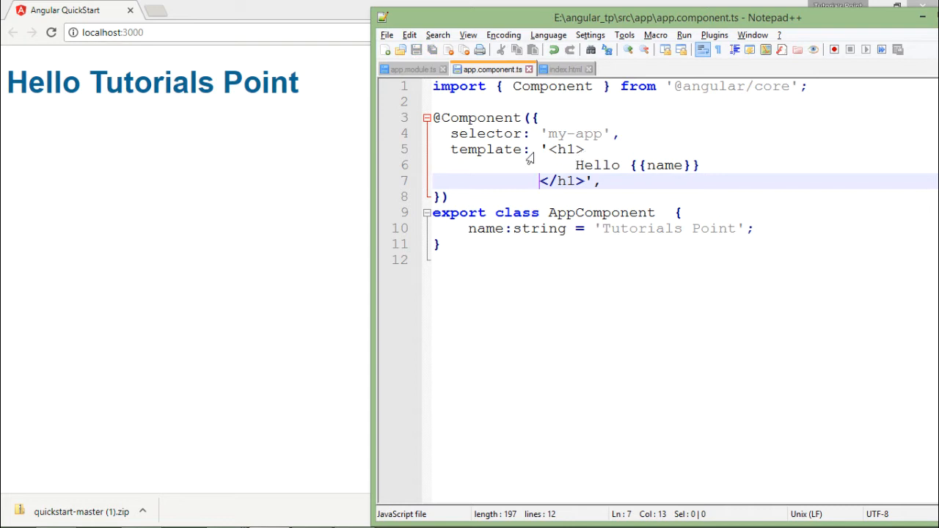
pyautogui.click(50, 32)
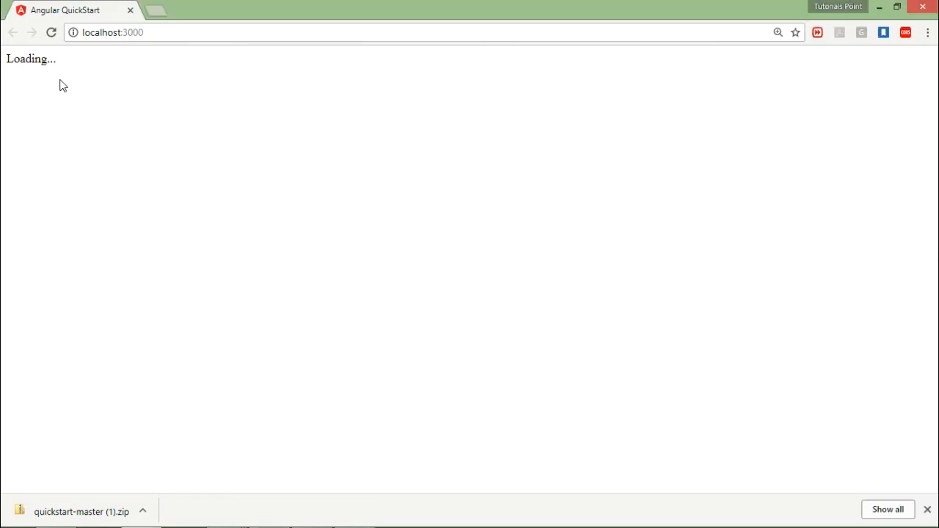
# Open the DevTools console and scroll to the 'Invalid or unexpected token' SyntaxError
pyautogui.press('F12')
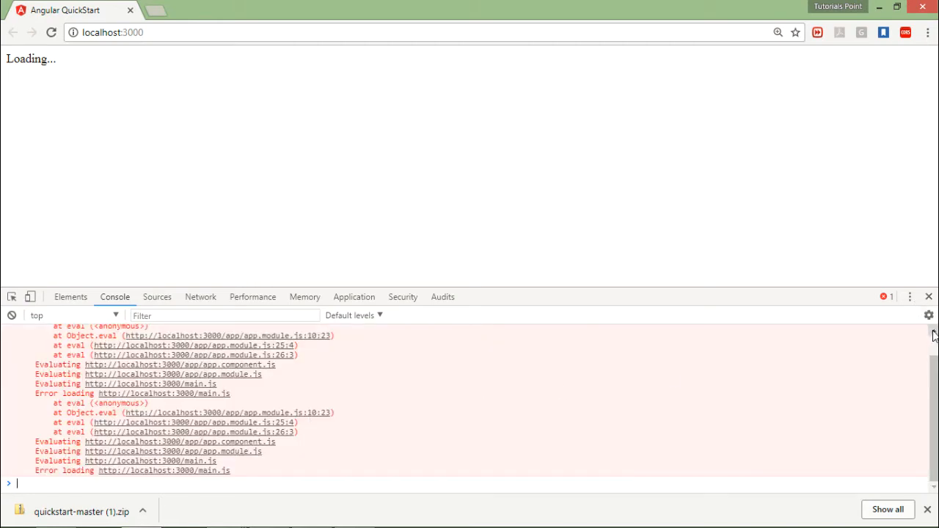
pyautogui.scroll(3)
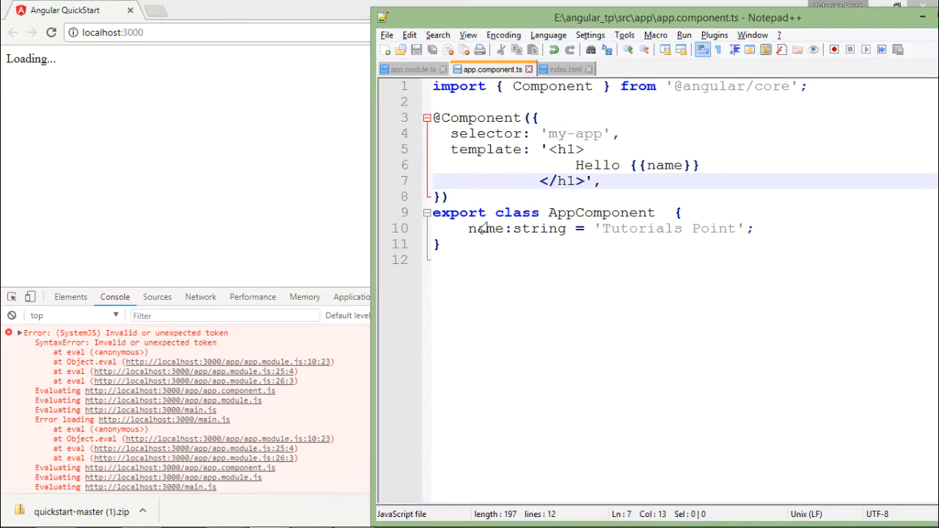
# Replace the single quotes around the three-line template with backticks
pyautogui.click(545, 150)
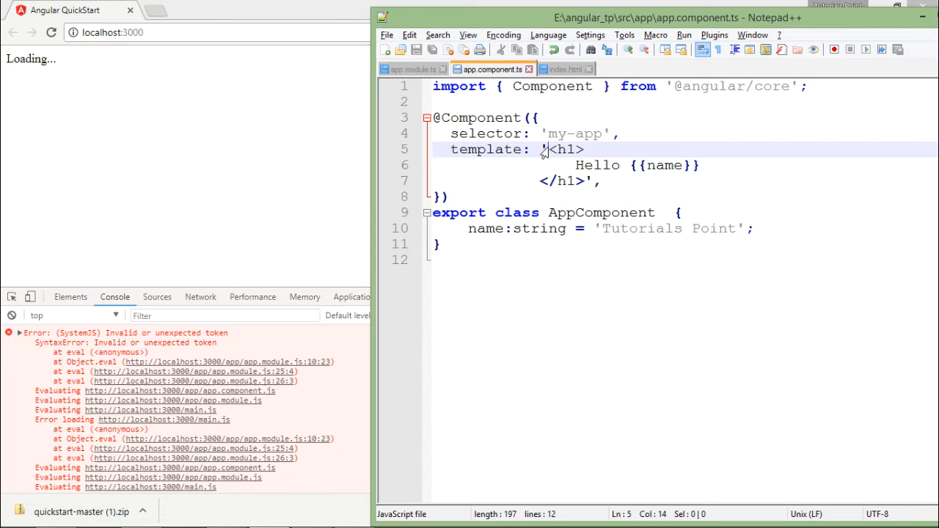
pyautogui.press('Backspace')
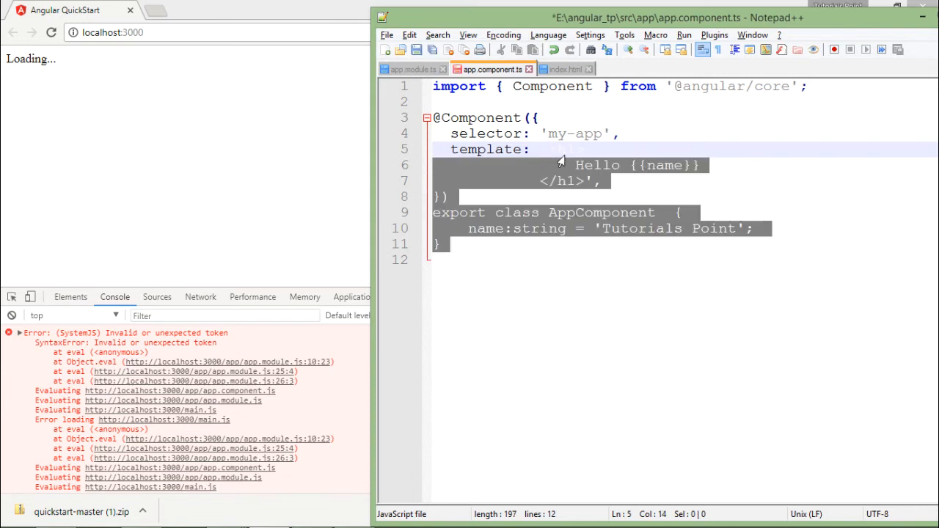
pyautogui.click(594, 181)
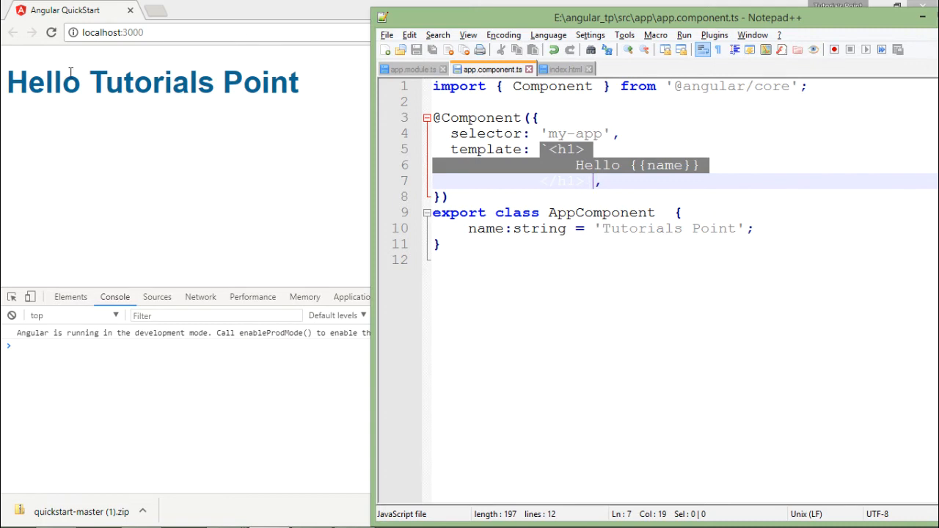
pyautogui.moveTo(225, 70)
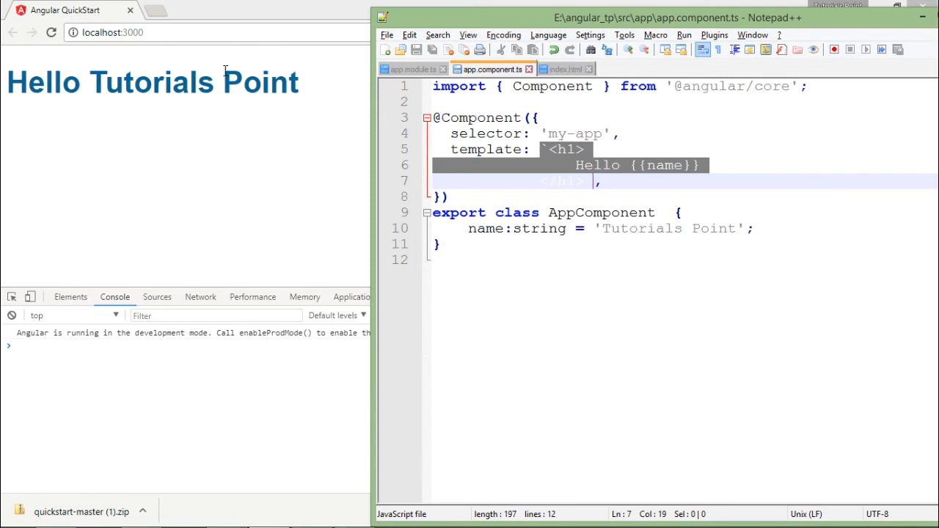
pyautogui.moveTo(552, 156)
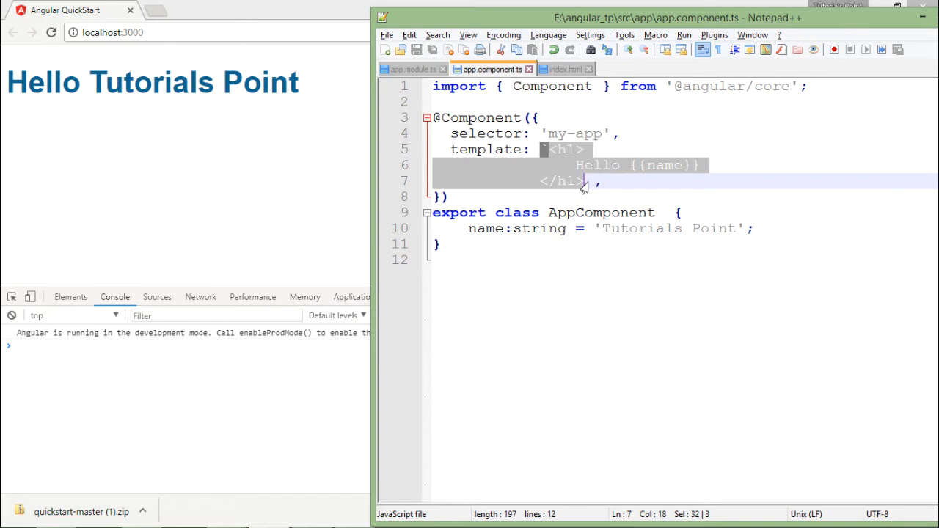
# Save the <h1> and <h2> heading markup as app.component.html with HTML file type
pyautogui.press('Delete')
pyautogui.write('<h2><h2>')
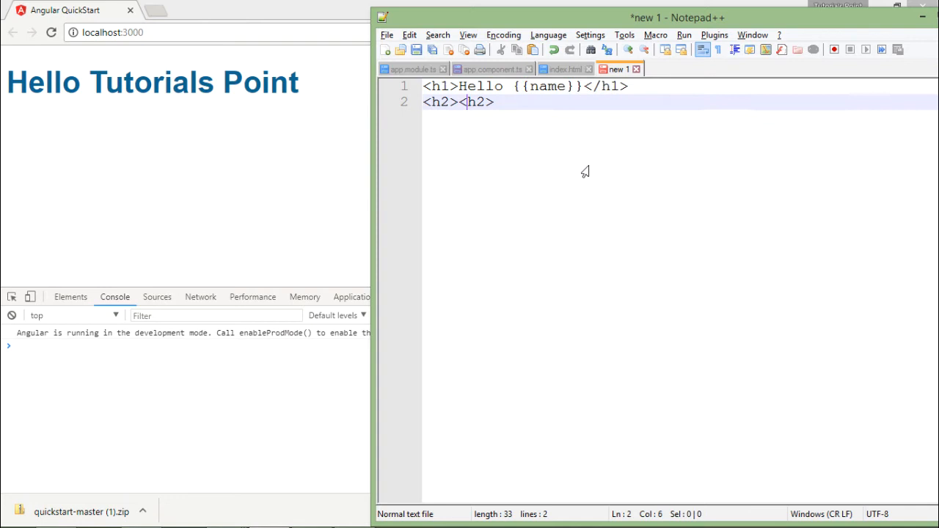
pyautogui.write('/')
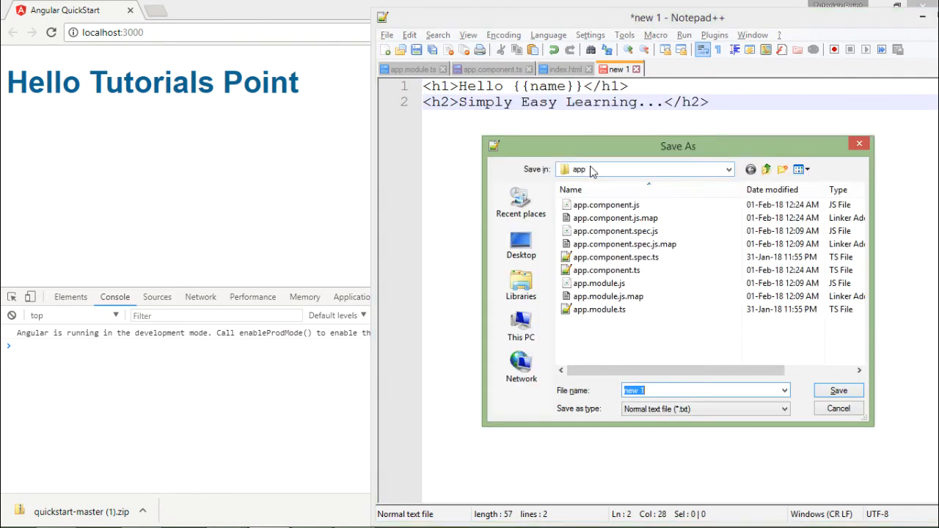
pyautogui.click(615, 230)
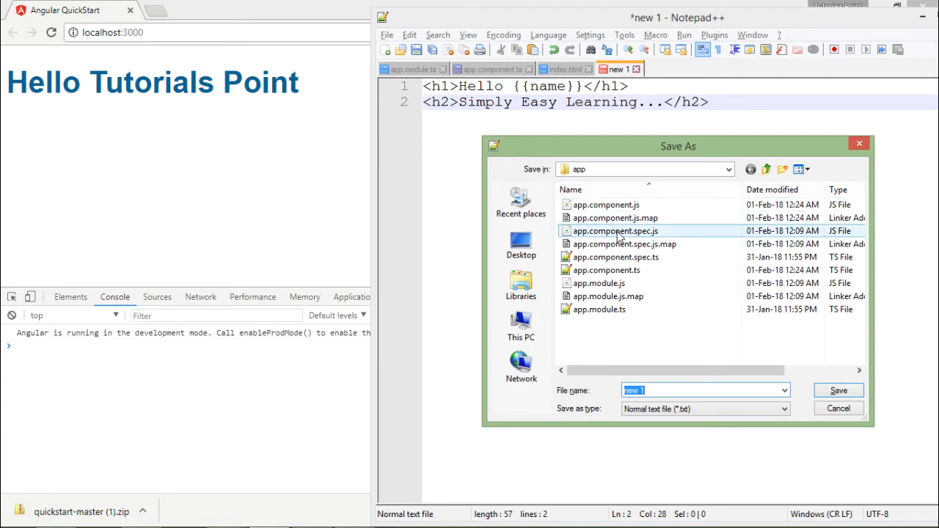
pyautogui.moveTo(615, 218)
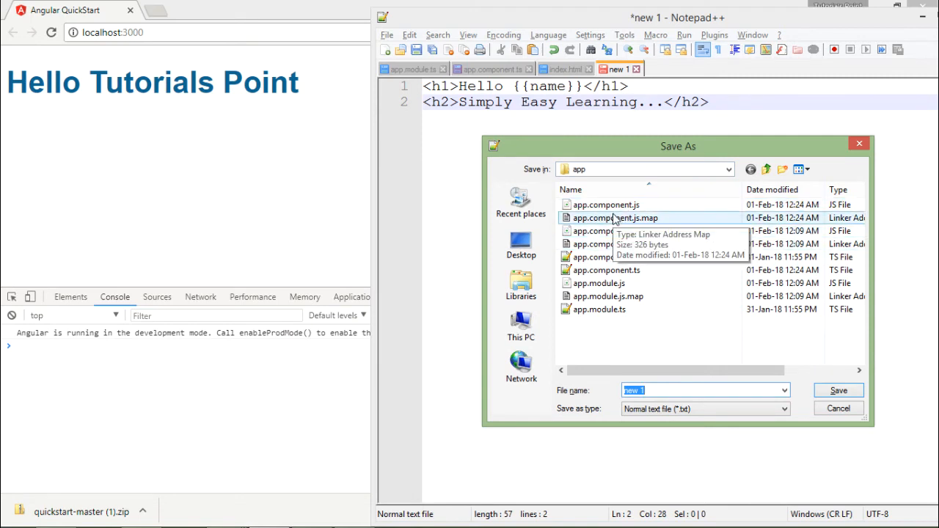
pyautogui.click(606, 205)
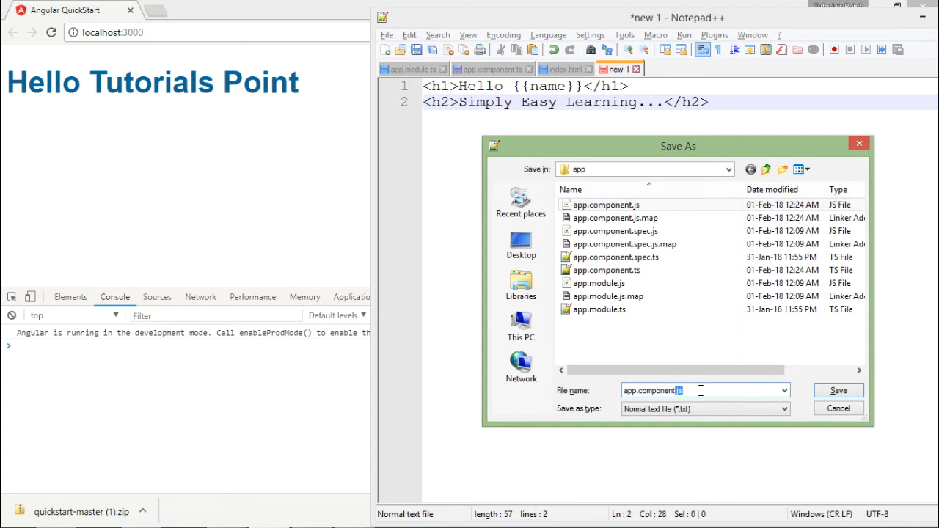
pyautogui.write('html')
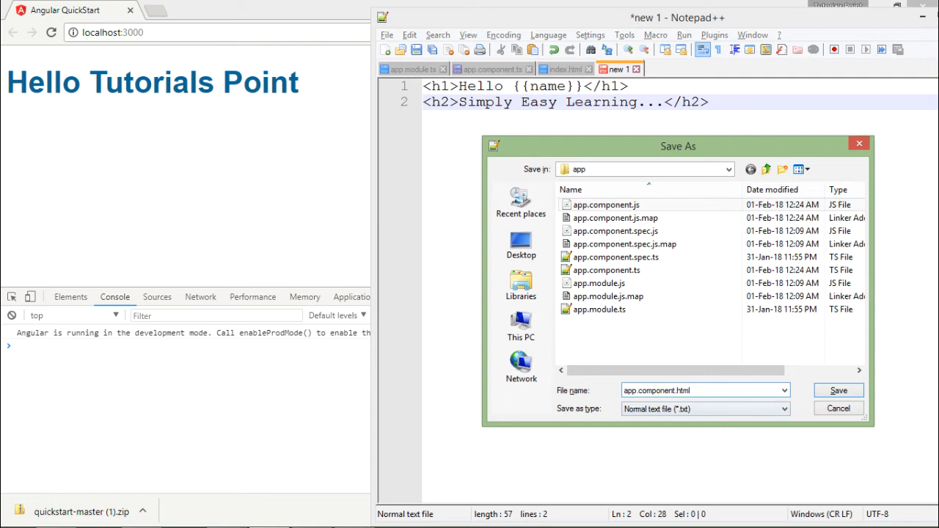
pyautogui.click(615, 257)
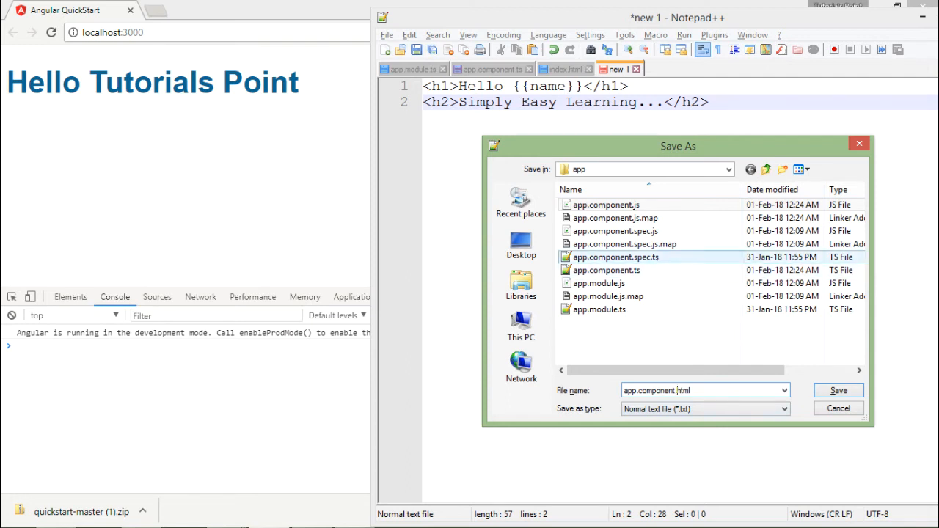
pyautogui.moveTo(625, 243)
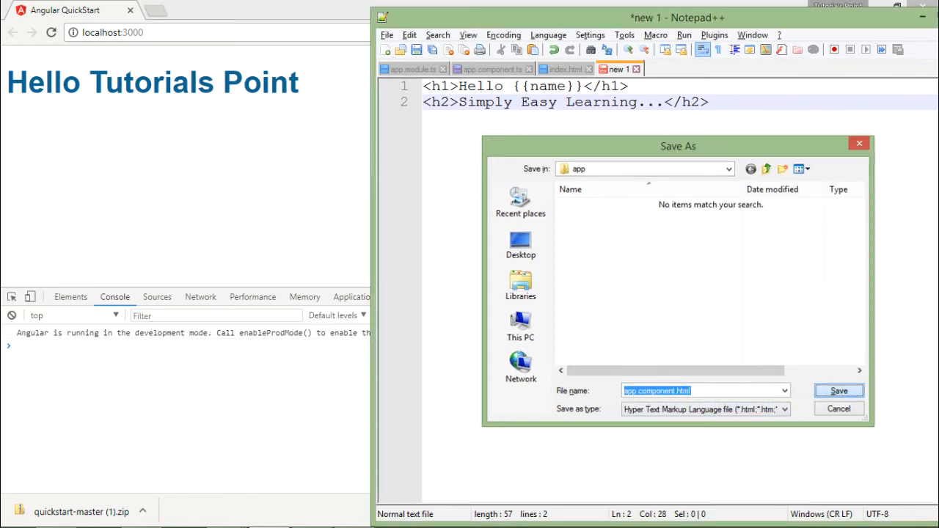
pyautogui.click(839, 391)
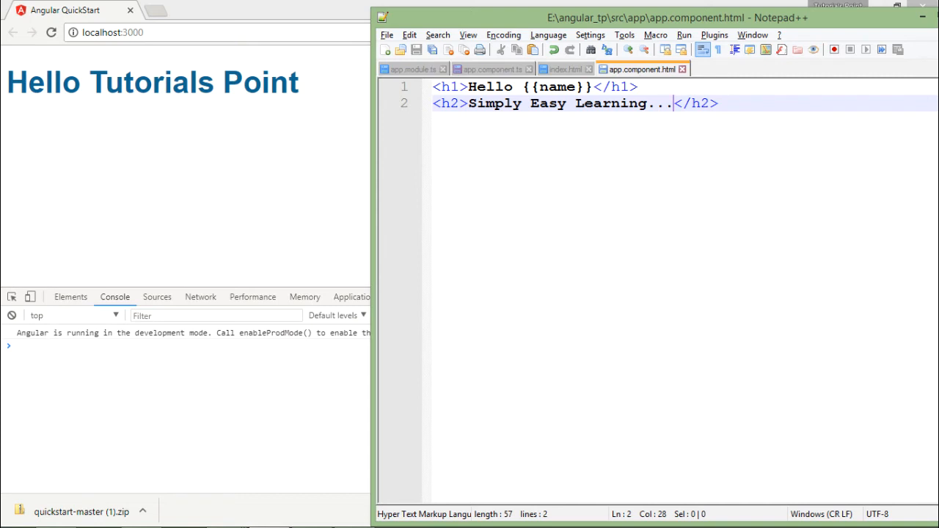
# In app.component.ts, rename template to templateUrl with empty quotes ''
pyautogui.click(489, 68)
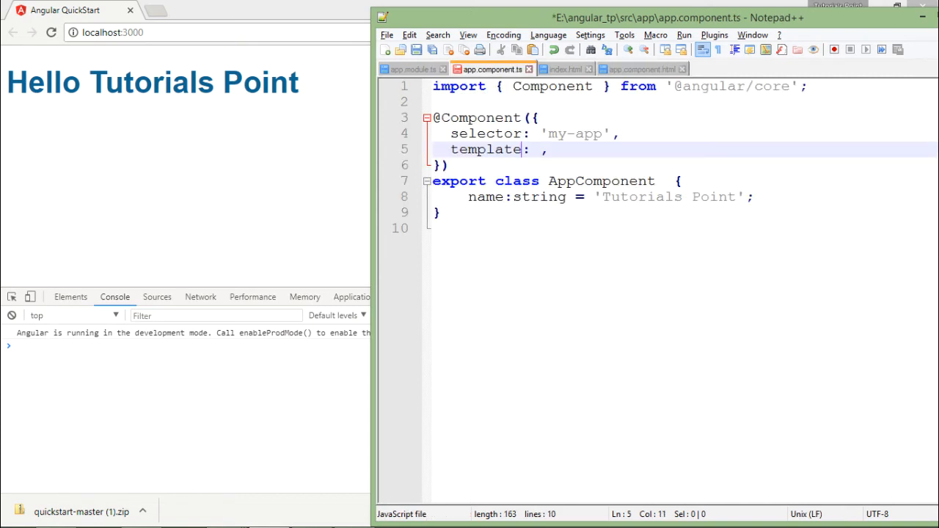
pyautogui.write('Url')
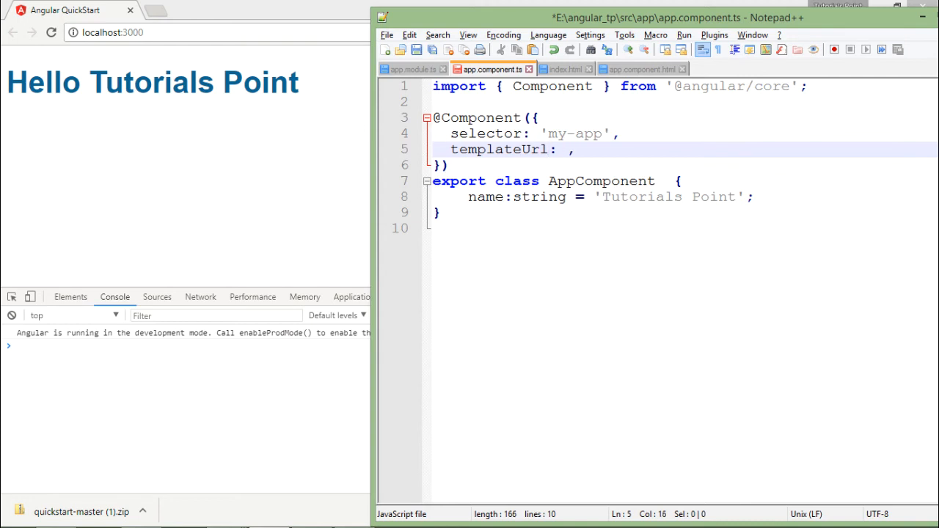
pyautogui.write("''")
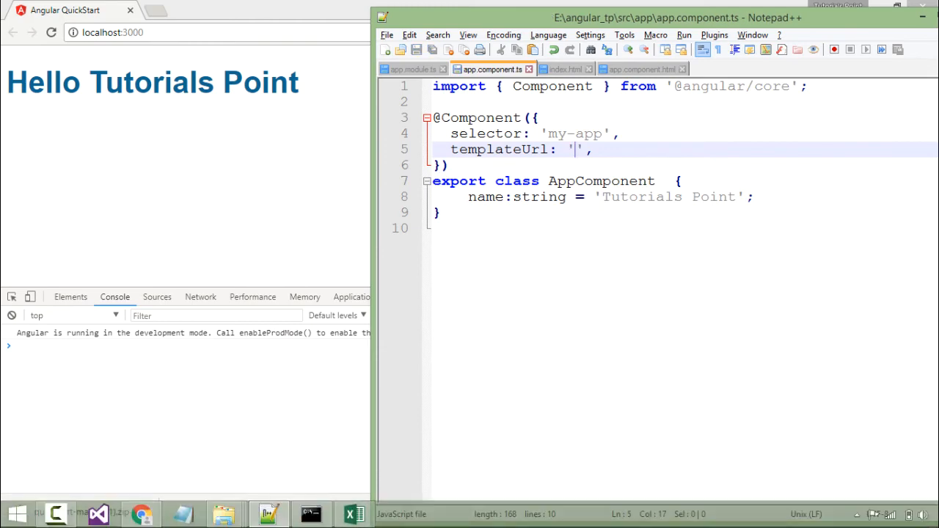
pyautogui.moveTo(225, 513)
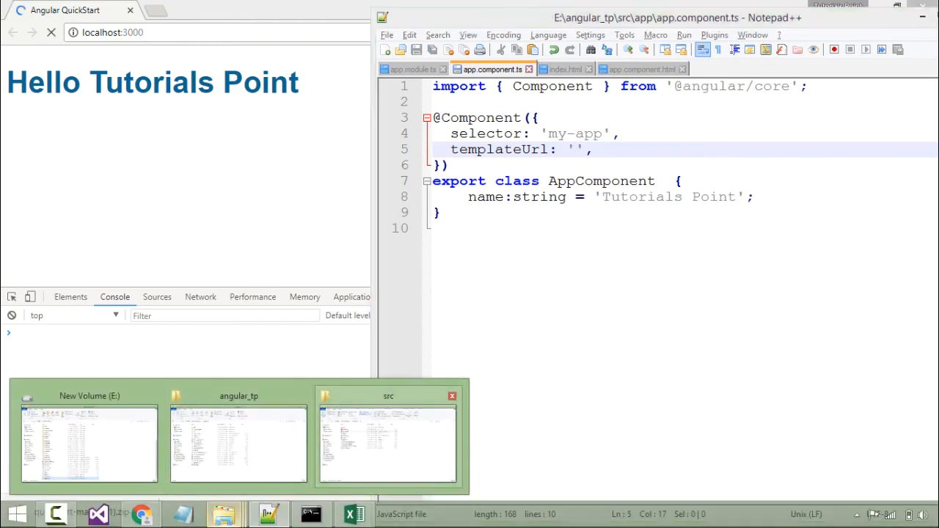
# Open src/app in File Explorer to confirm app.component.html exists, then return to Notepad++
pyautogui.click(388, 441)
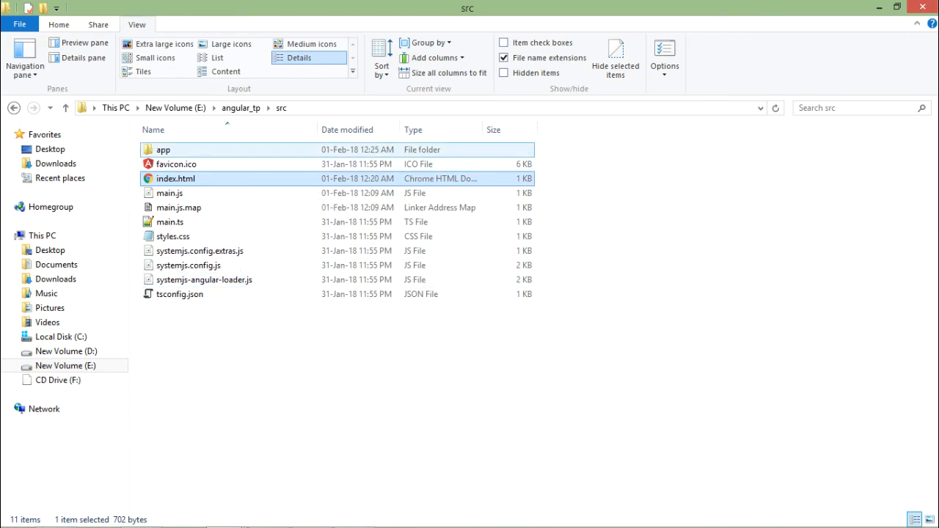
pyautogui.doubleClick(163, 150)
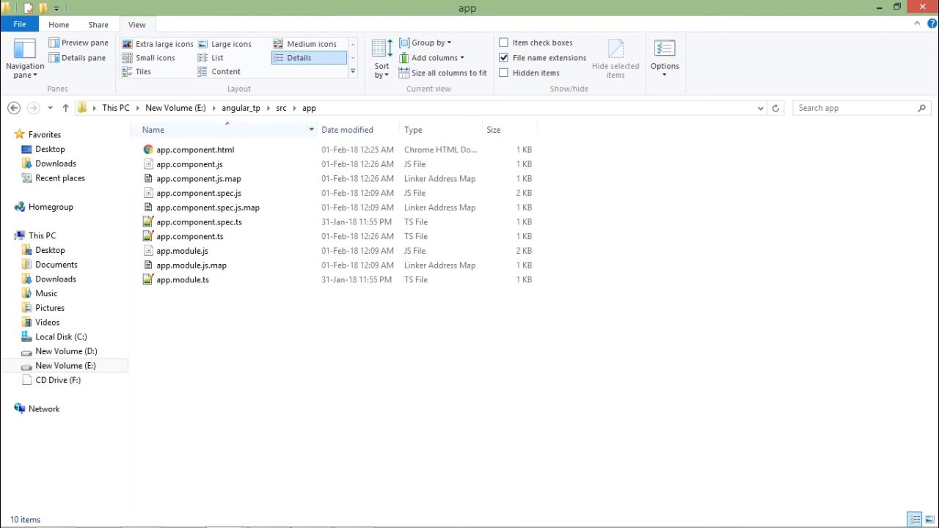
pyautogui.click(196, 149)
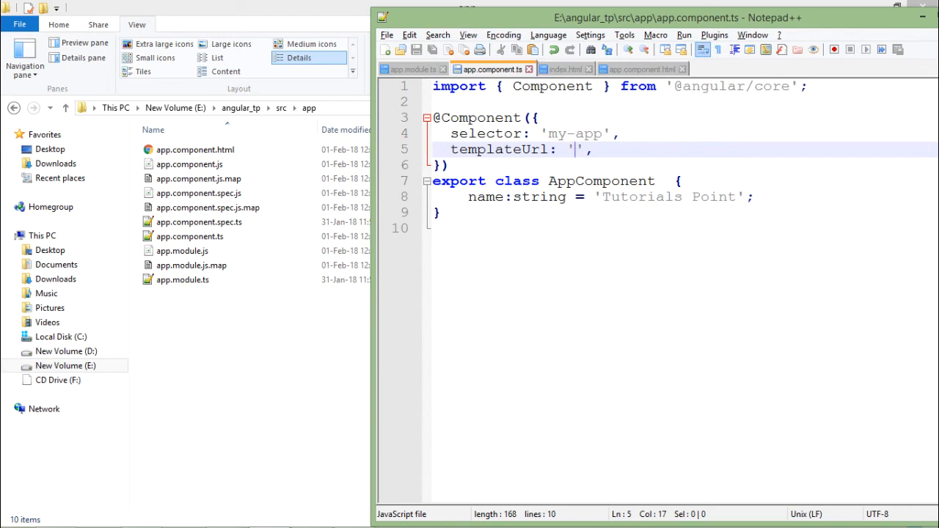
# Fill templateUrl with 'app/app.component.html' and switch to the Angular QuickStart page in Chrome
pyautogui.write('app/')
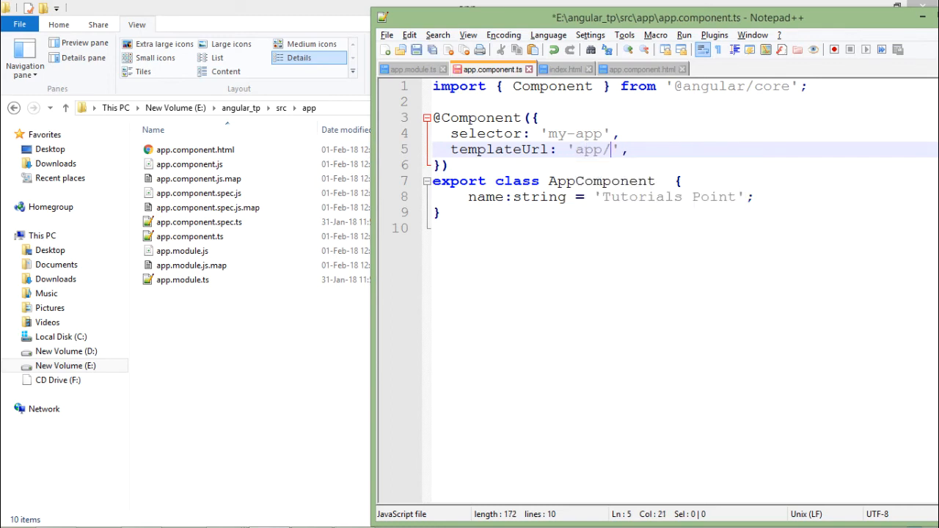
pyautogui.write('app.')
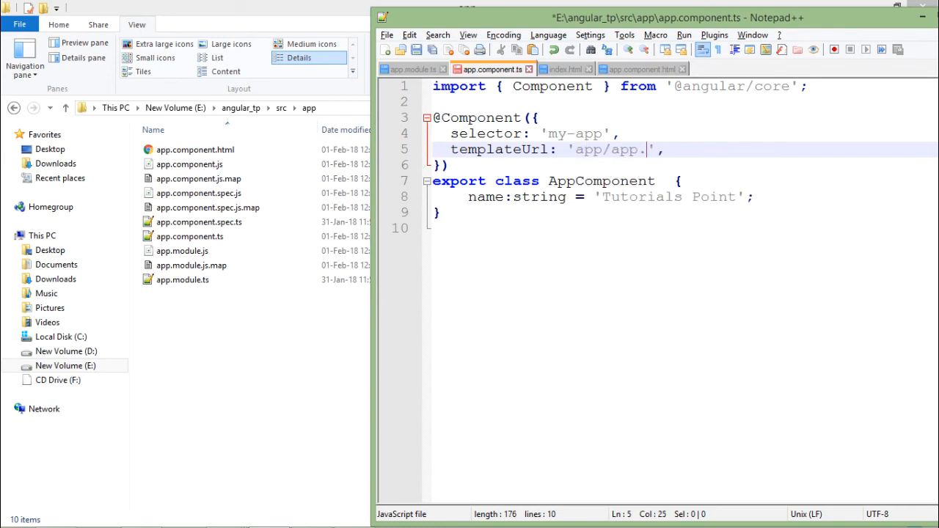
pyautogui.write('component.h')
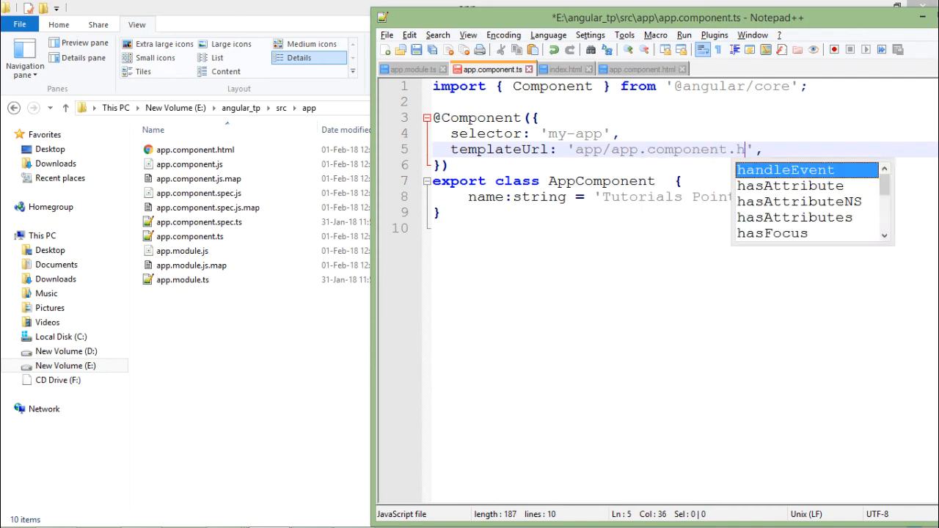
pyautogui.press('alt+tab')
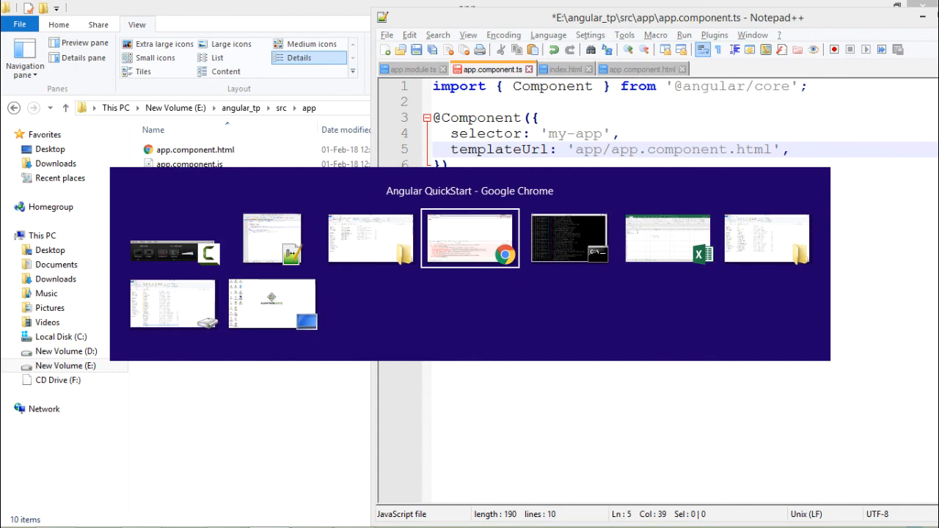
pyautogui.click(470, 238)
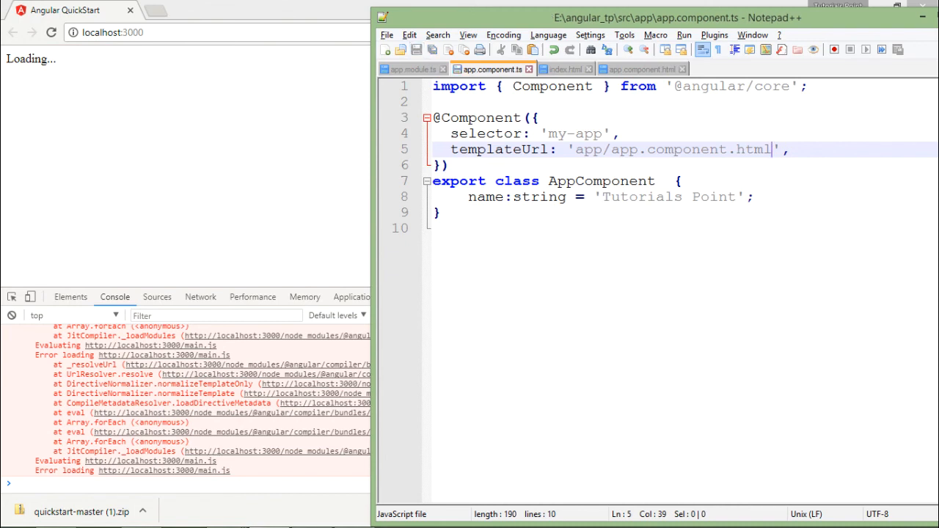
# Reload localhost:3000 to render Hello Tutorials Point and Simply Easy Learning... from the external template
pyautogui.click(12, 315)
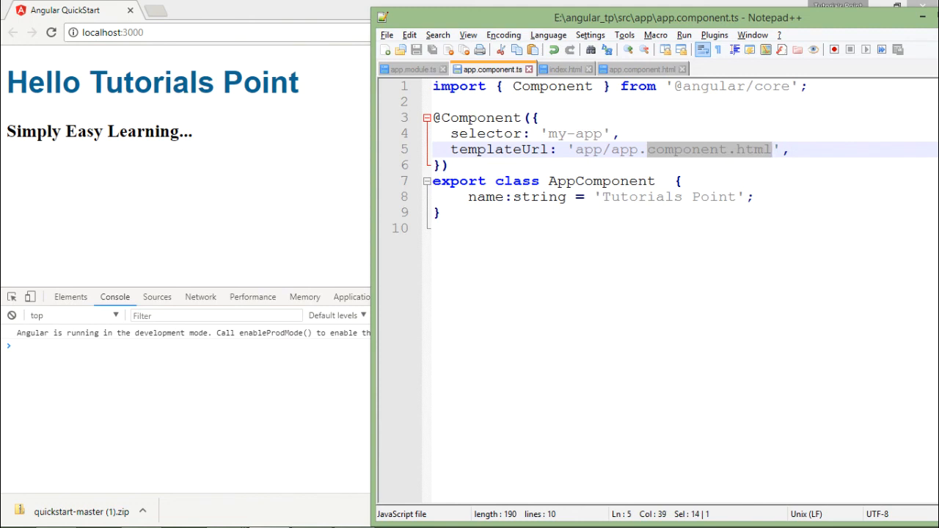
pyautogui.click(642, 68)
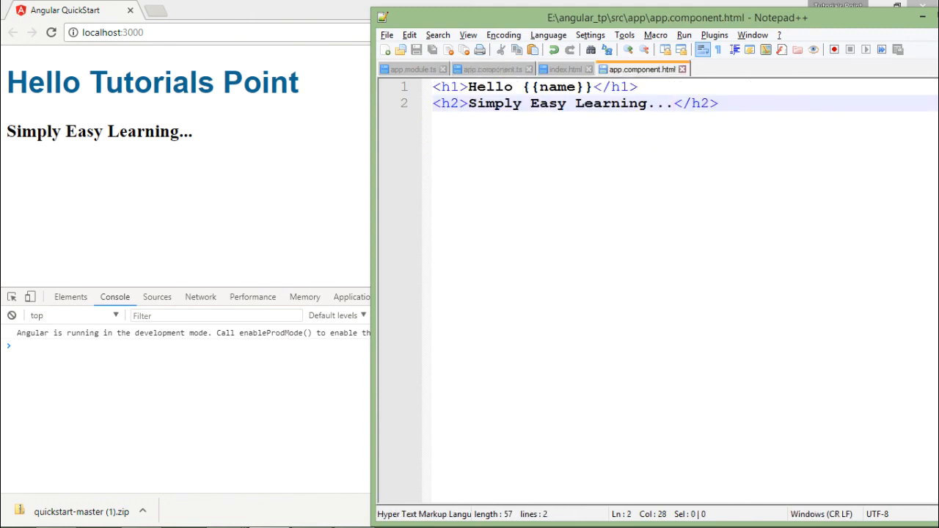
pyautogui.click(488, 69)
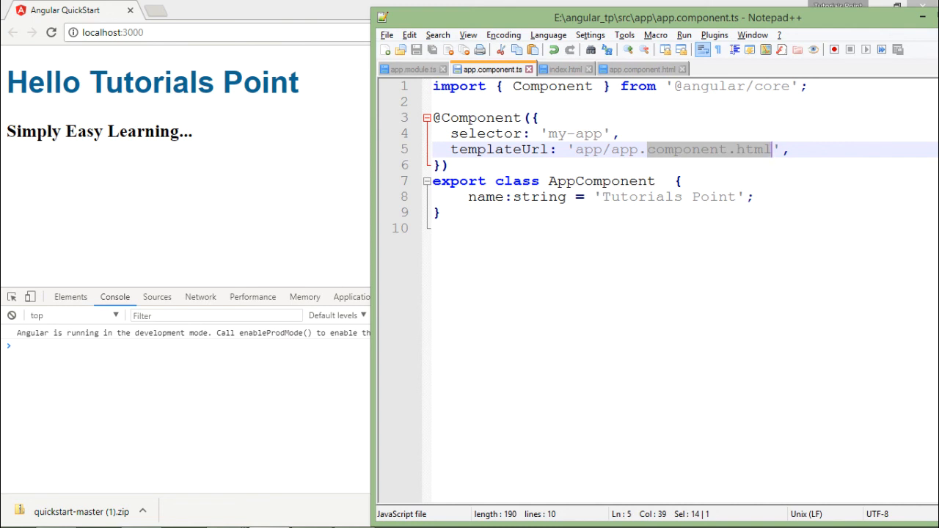
pyautogui.click(642, 69)
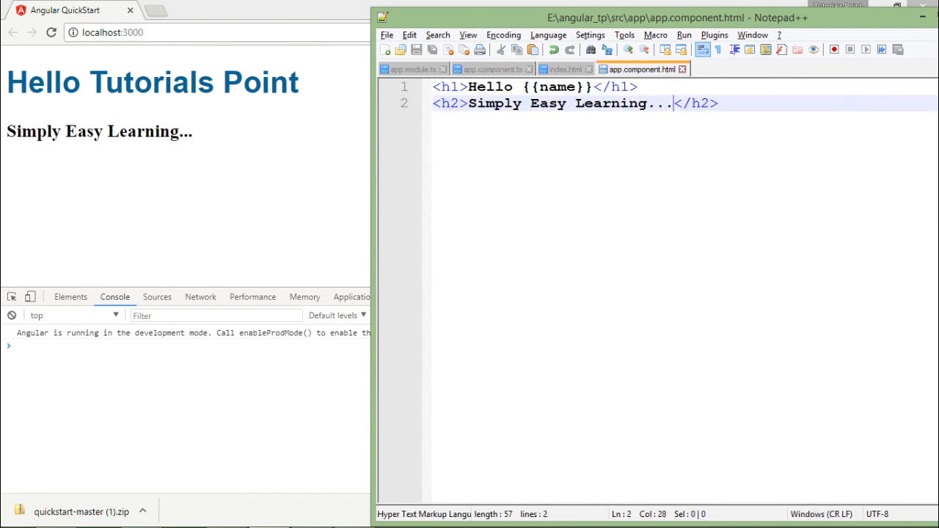
pyautogui.click(492, 68)
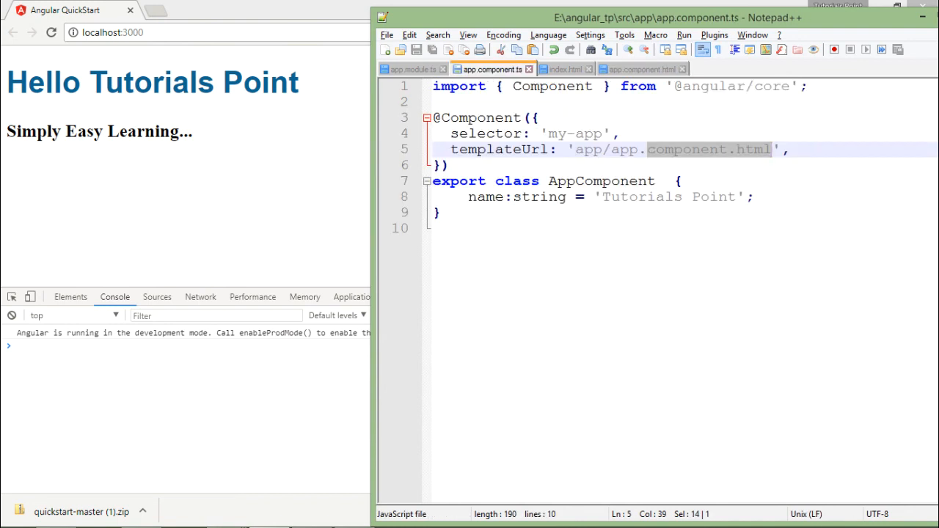
pyautogui.doubleClick(501, 149)
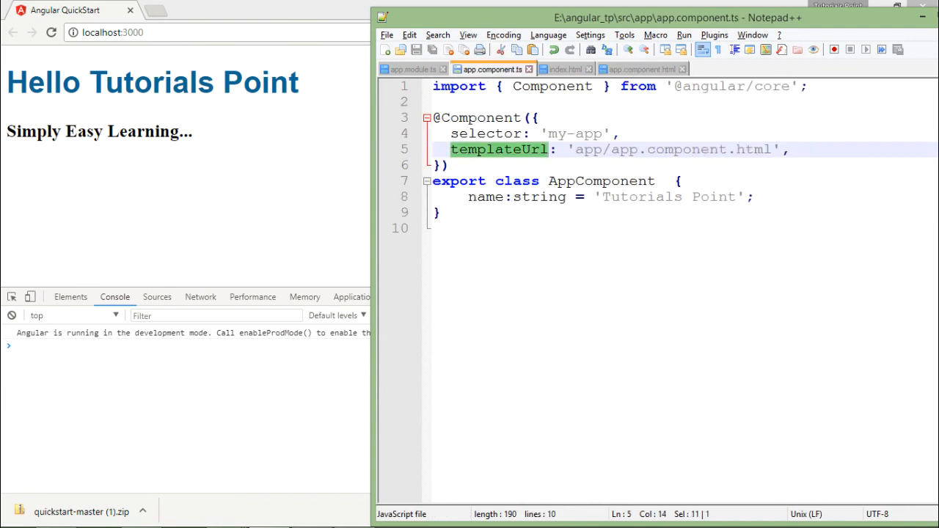